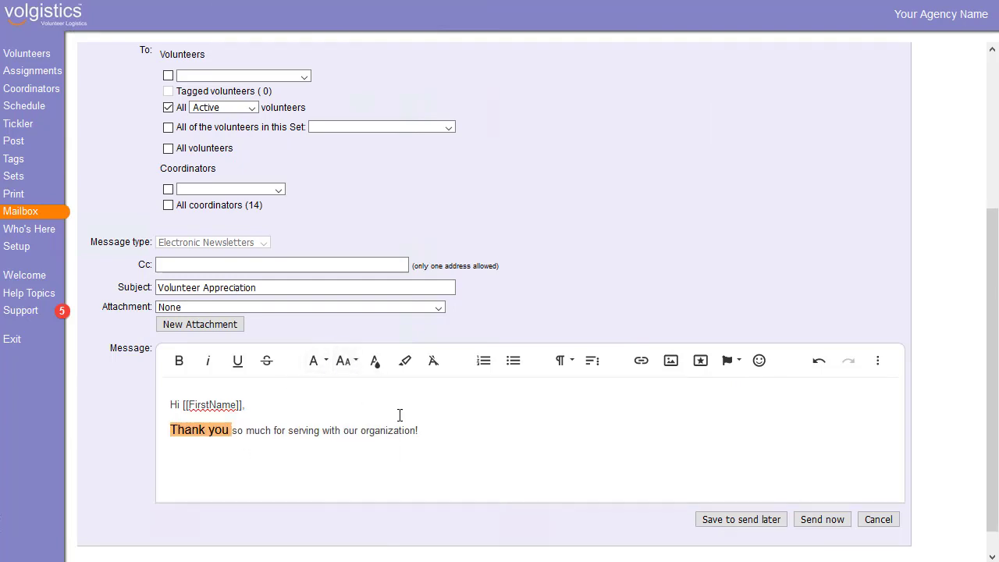
Step: Start typing the reminder sentence 'Don't forg…' about the volunteer appreciation event
text(Don't forget about our upcoming volunteer appreciation event! 🙌 👏)
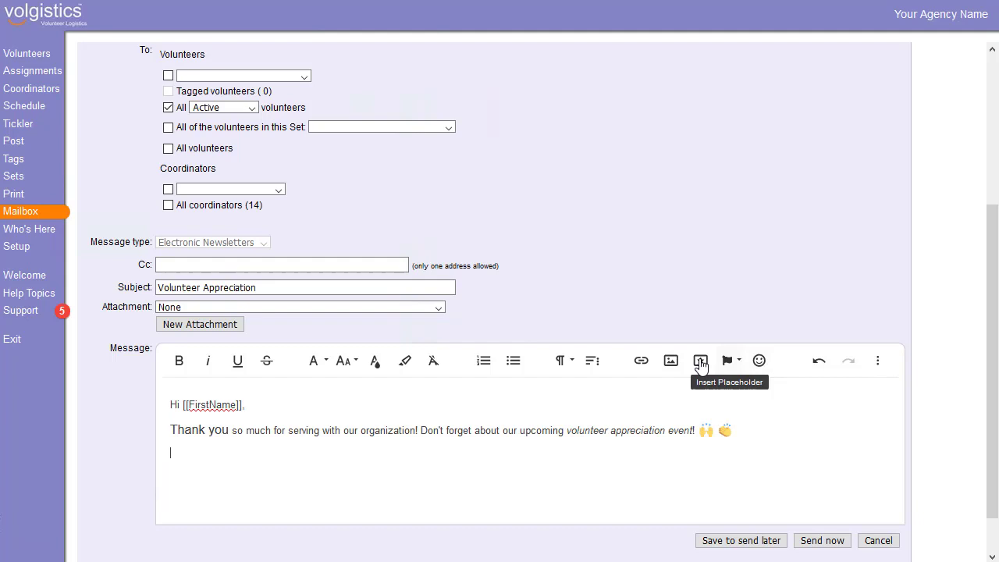
Step: Begin adding the balloon image at the message's insertion point
click(669, 360)
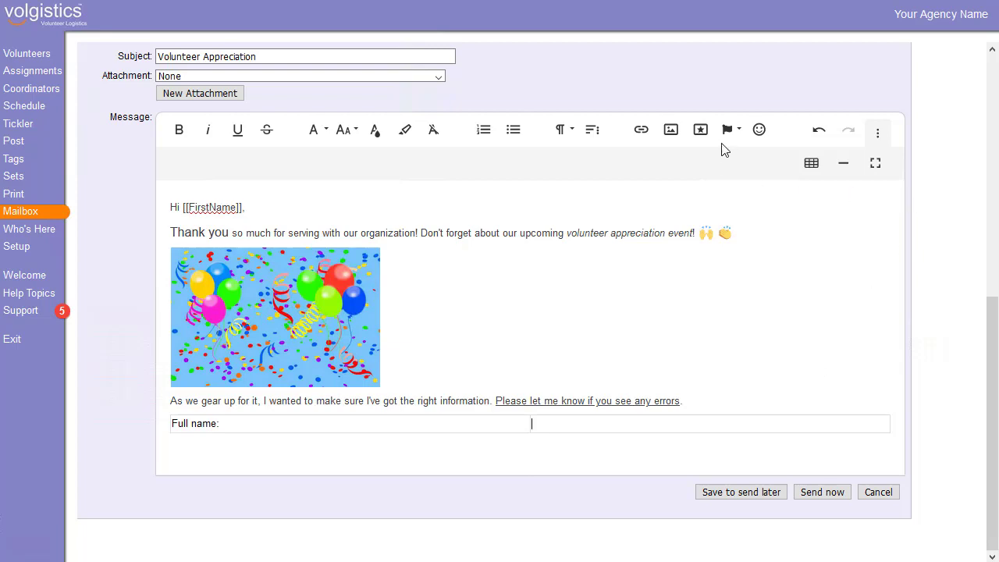
Step: Enter [[Name]] beside Full name, then add a 'YTD Hours:' row with the Year to Date placeholder
text([[Name]])
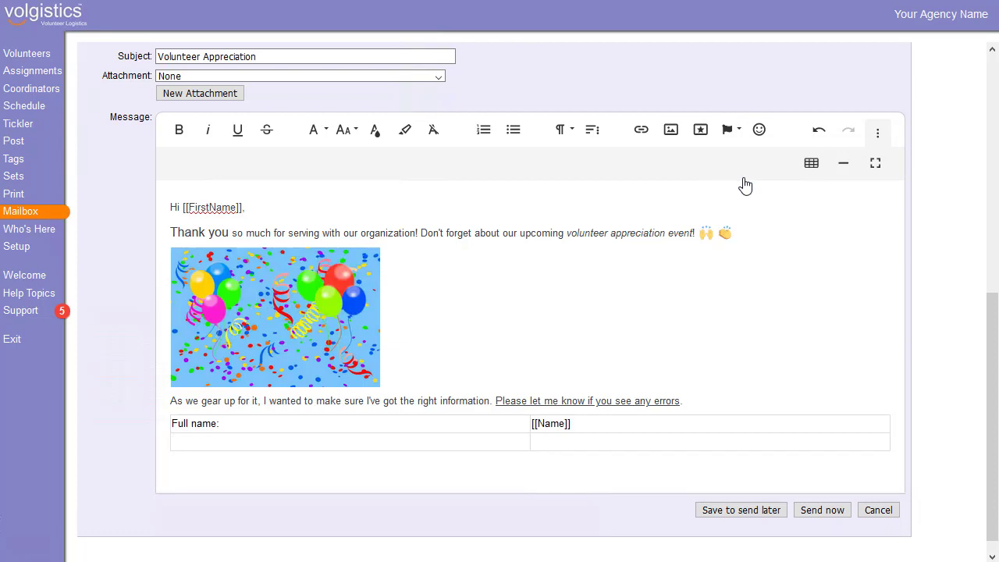
text(YTD Hours:)
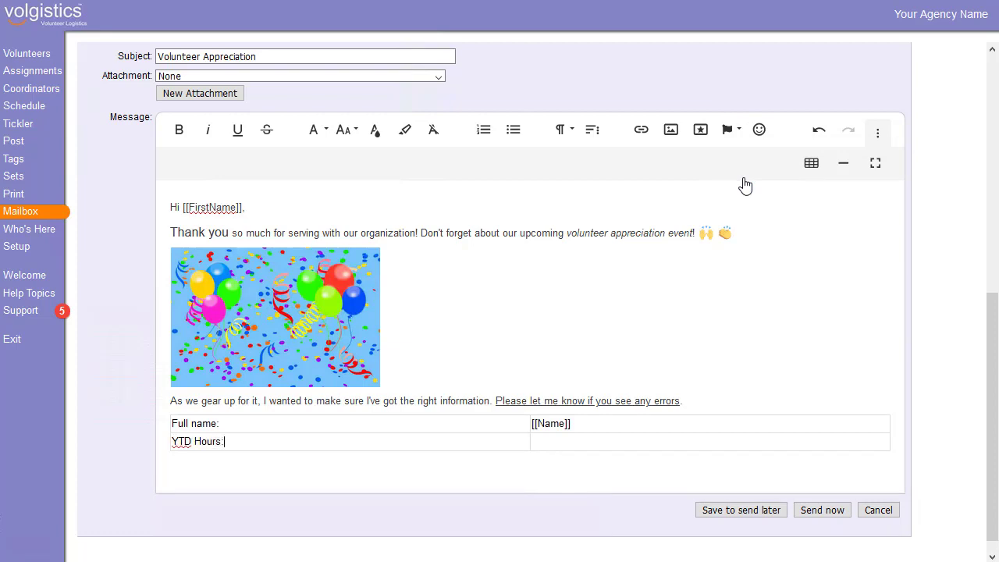
click(729, 128)
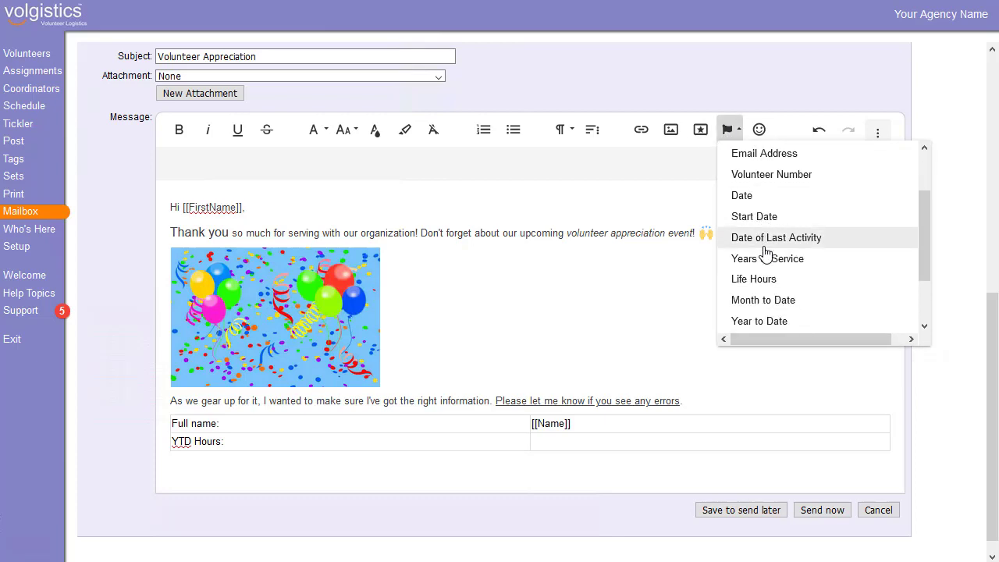
click(776, 237)
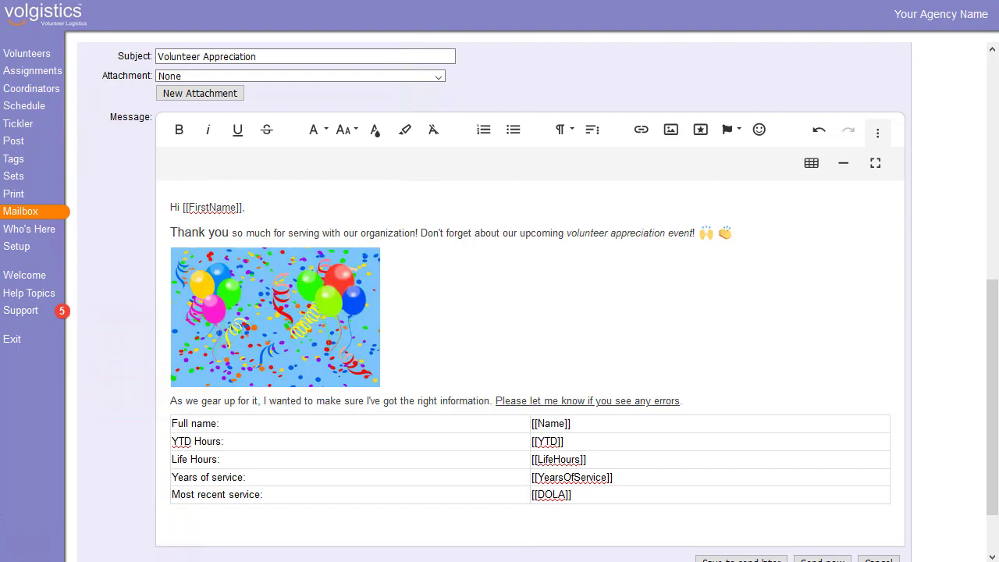
scroll(down, 3)
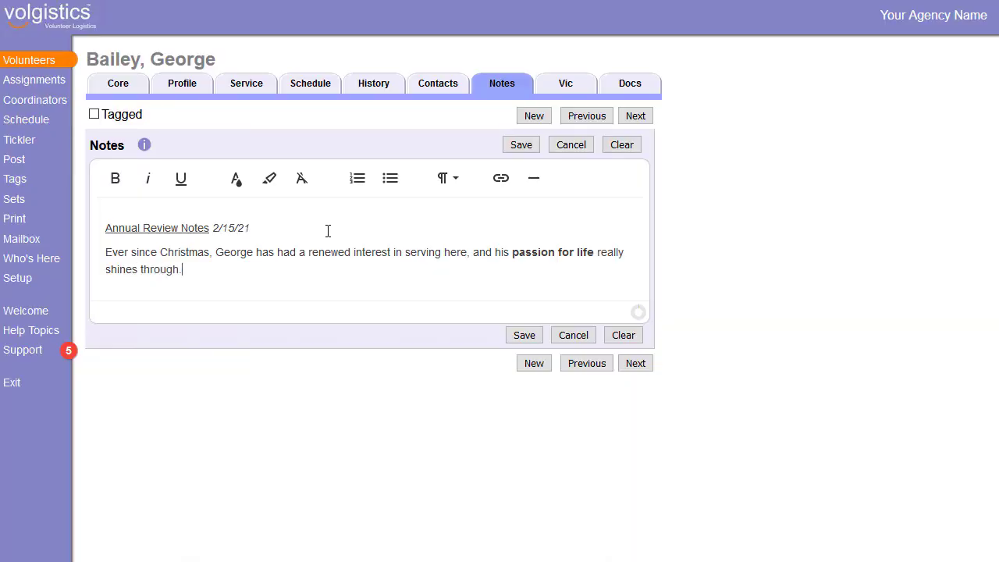
Step: End the note with 'He's a delight to have around!' and type 'Good interpersonal communication… all'
text(He's a delight to have)
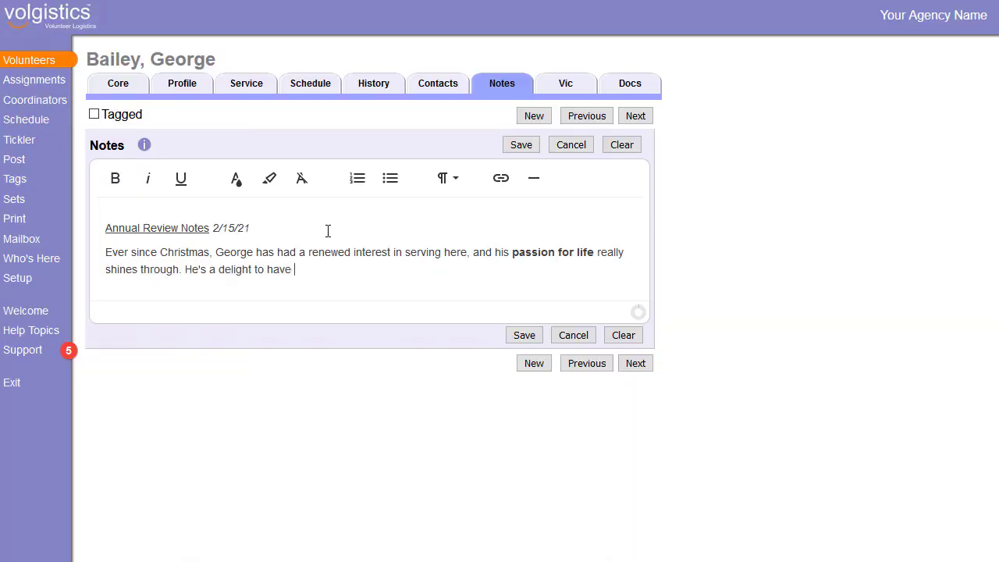
text(around.)
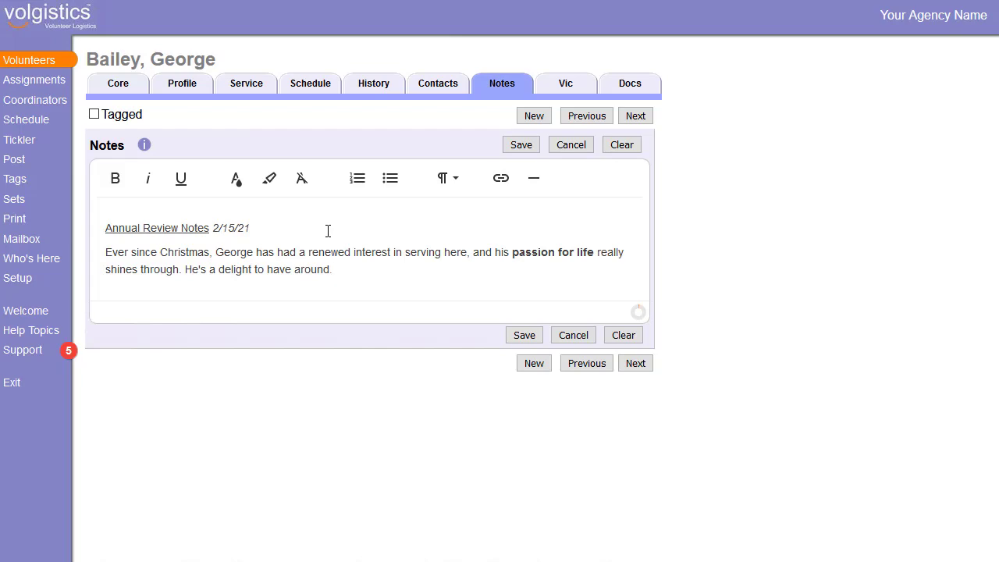
text(!)
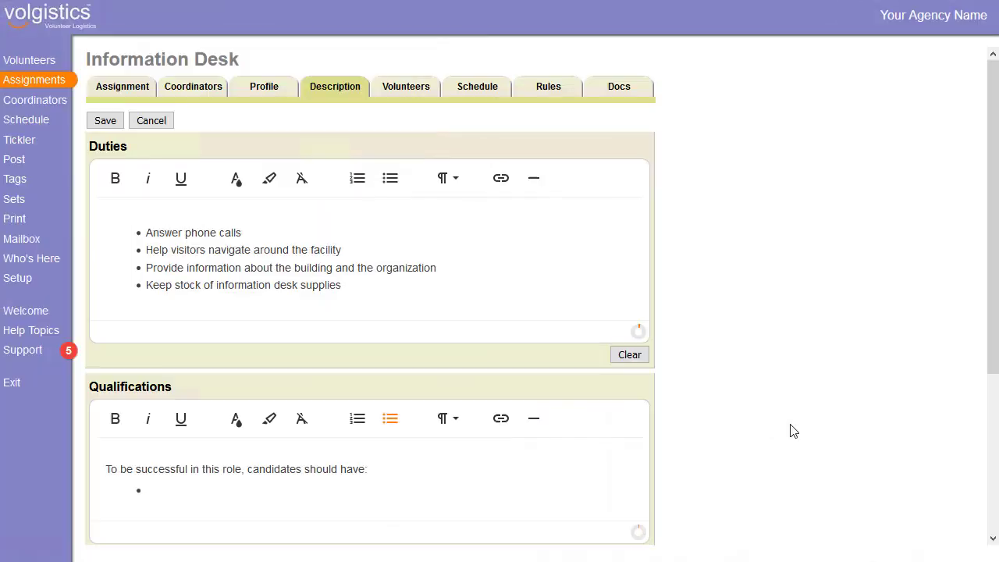
text(Good interpersonal communicati)
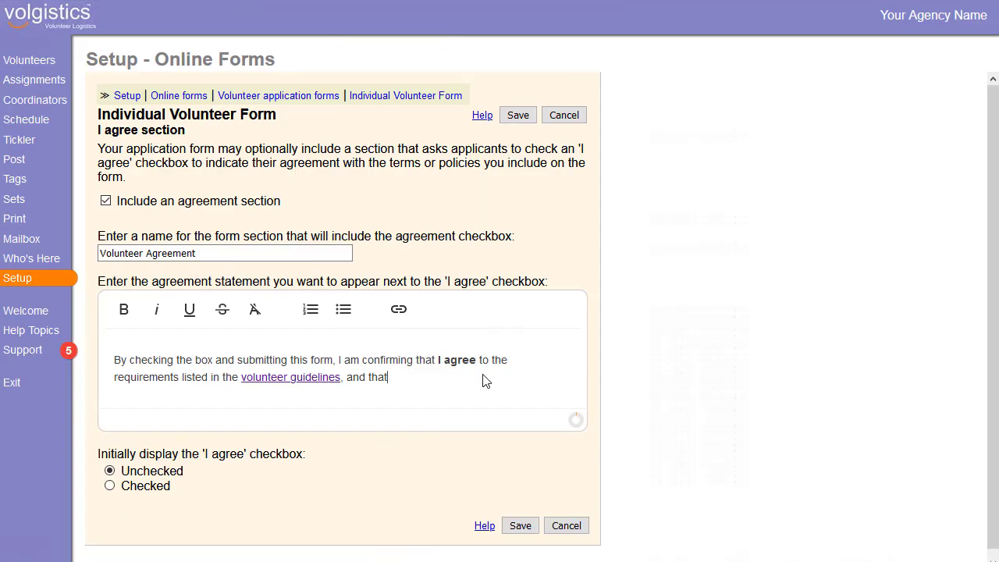
text(all)
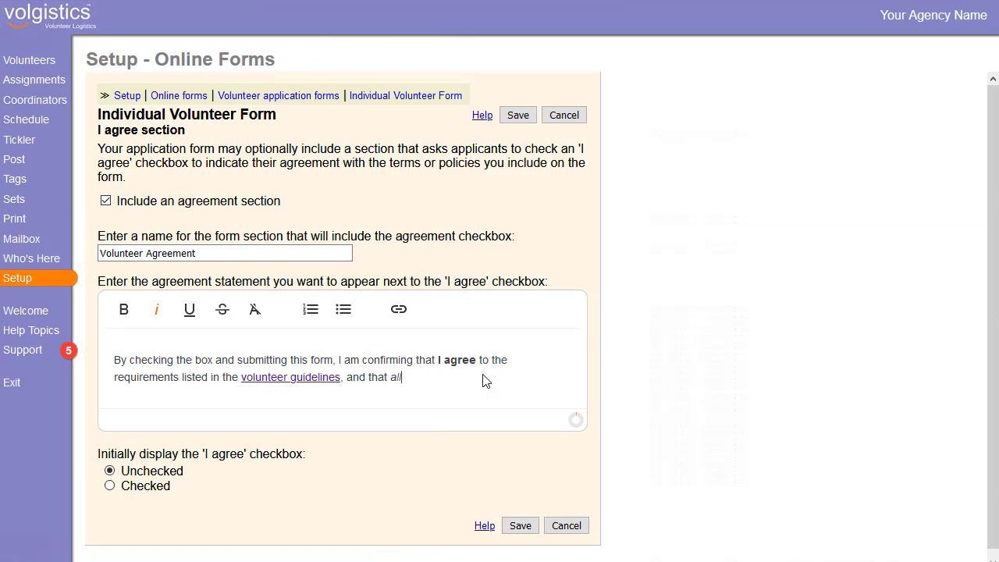